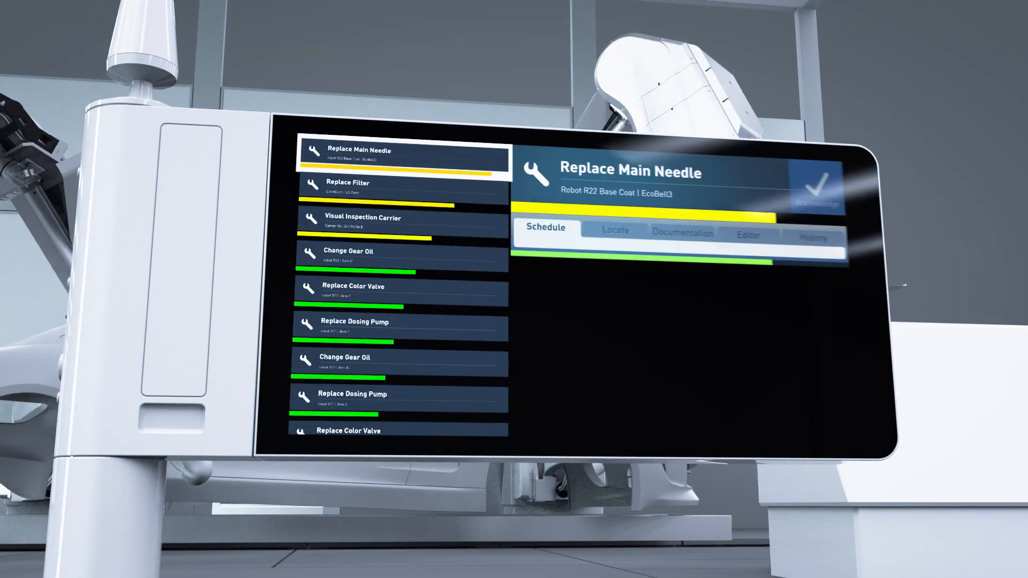
Locate the Replace Main Needle task's needle on Robot 22's atomizer.
{"action": "left_click", "coordinate": [619, 231]}
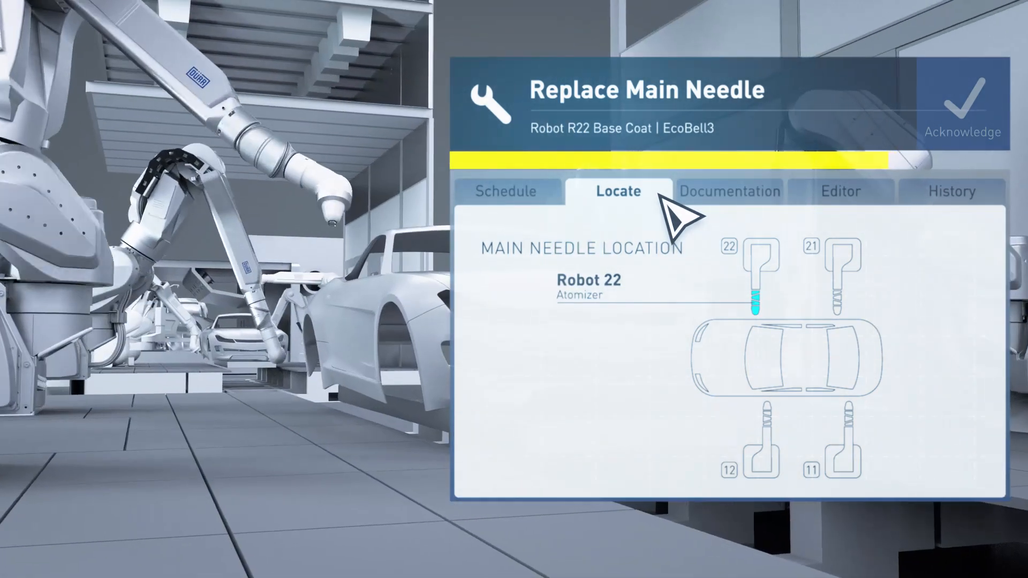
Bring up the Main Needle Manual with the needle valve unit diagram and parts list.
{"action": "left_click", "coordinate": [730, 191]}
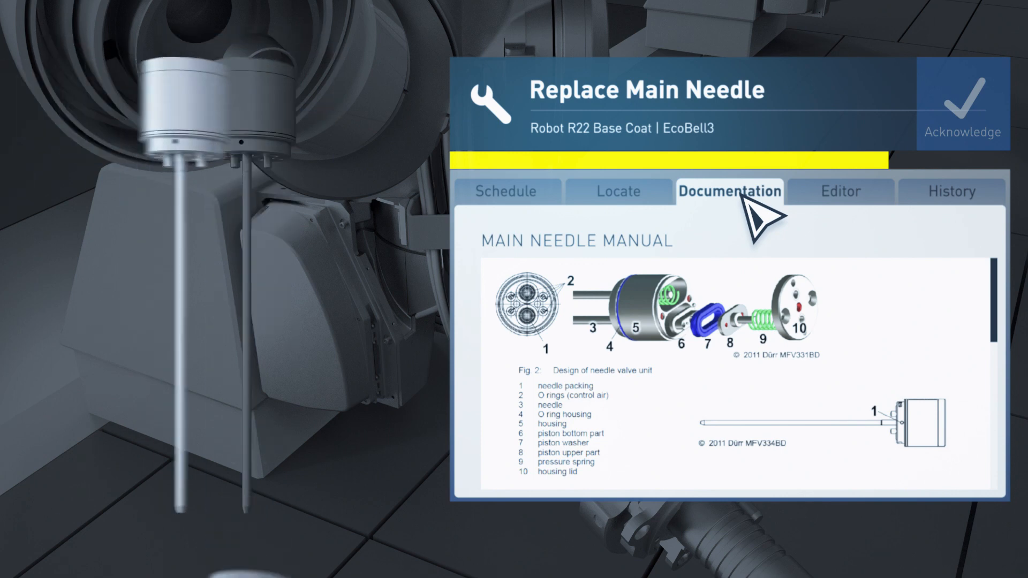
Save the 1000000 counter and 920000 warning limits, then acknowledge the replacement, resetting cycles to 0.
{"action": "left_click", "coordinate": [840, 191]}
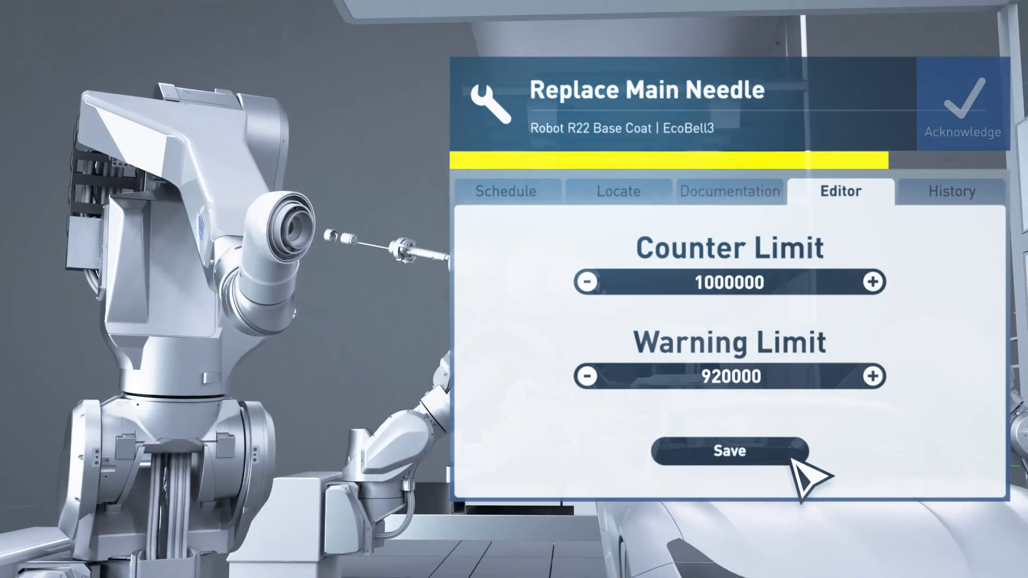
{"action": "left_click", "coordinate": [961, 105]}
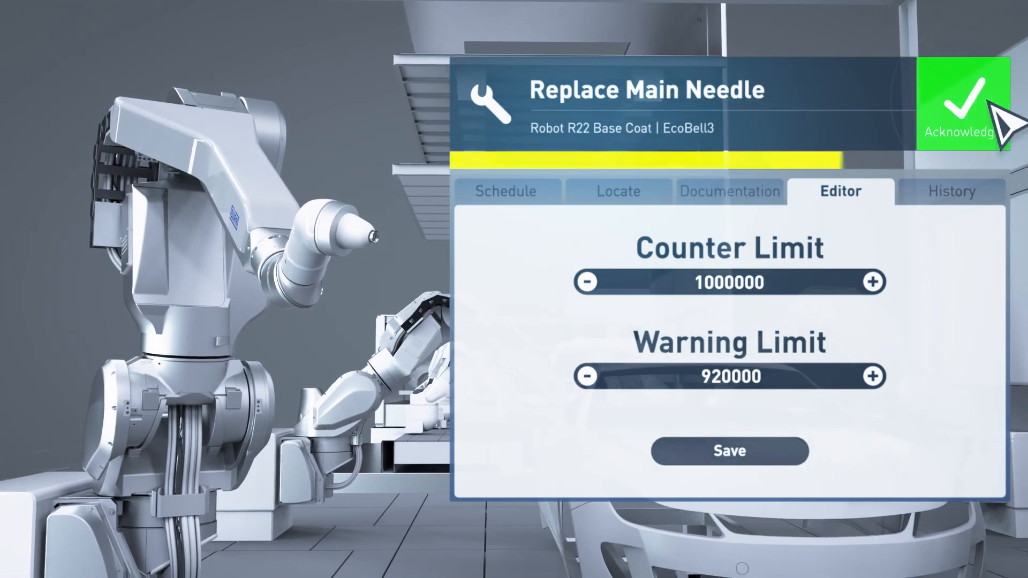
{"action": "left_click", "coordinate": [963, 105]}
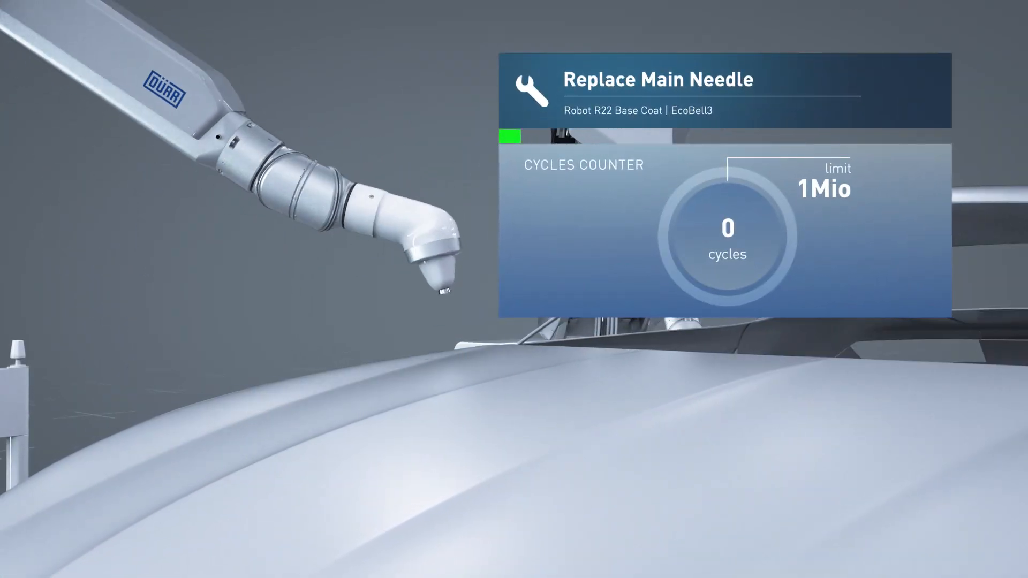